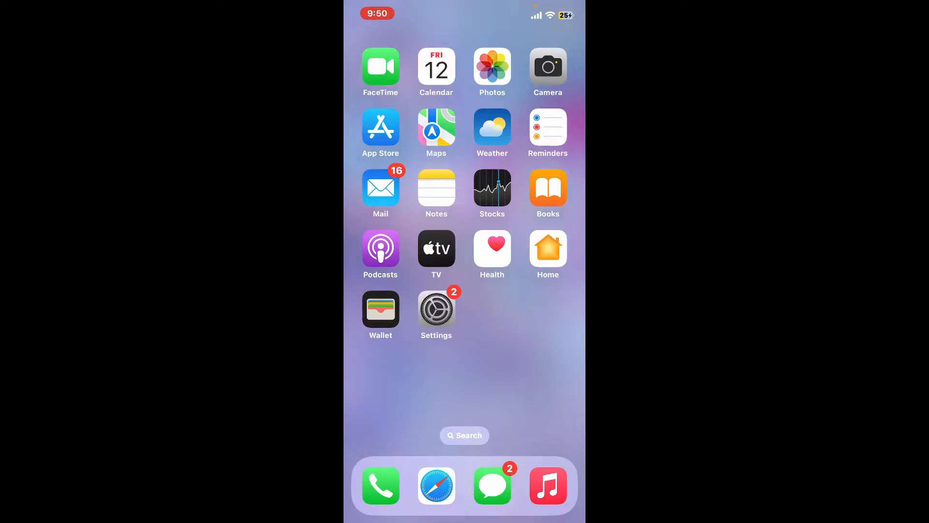
Swipe across the home screen pages to reach and launch Trust Wallet
scroll(left, 3)
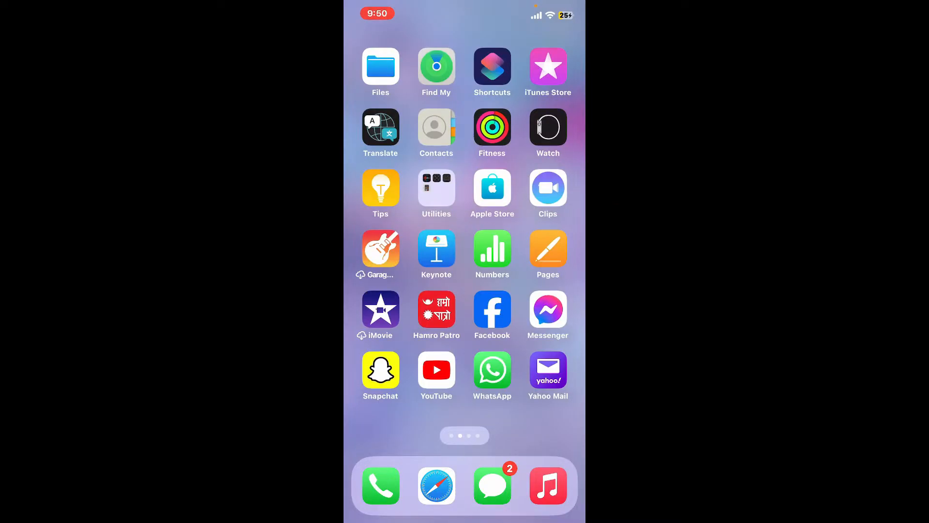
scroll(left, 3)
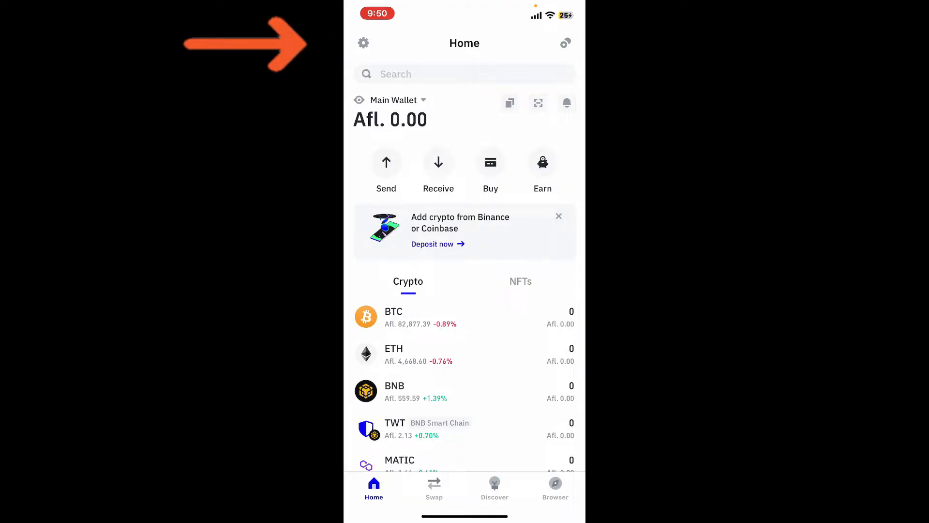
Reach the Main Wallet details page via Settings, dismissing the secret phrase warning sheet
click(363, 42)
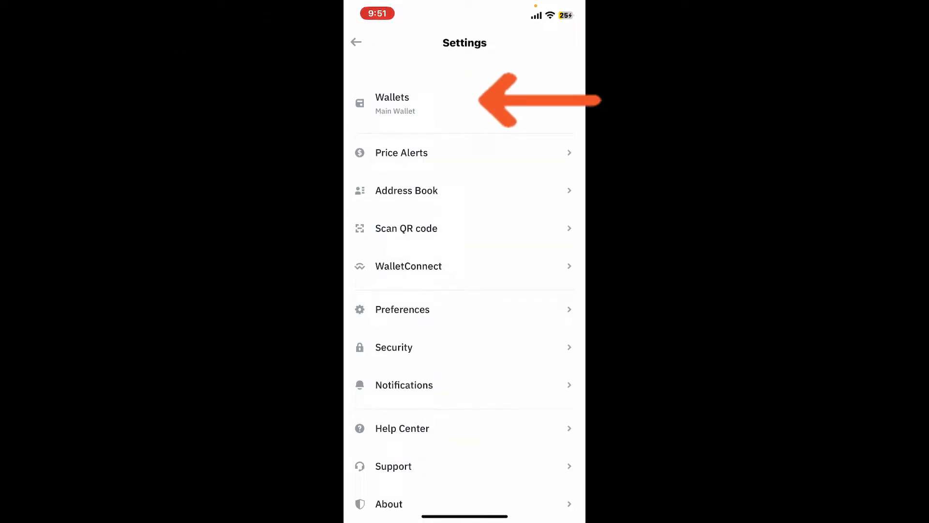
click(392, 104)
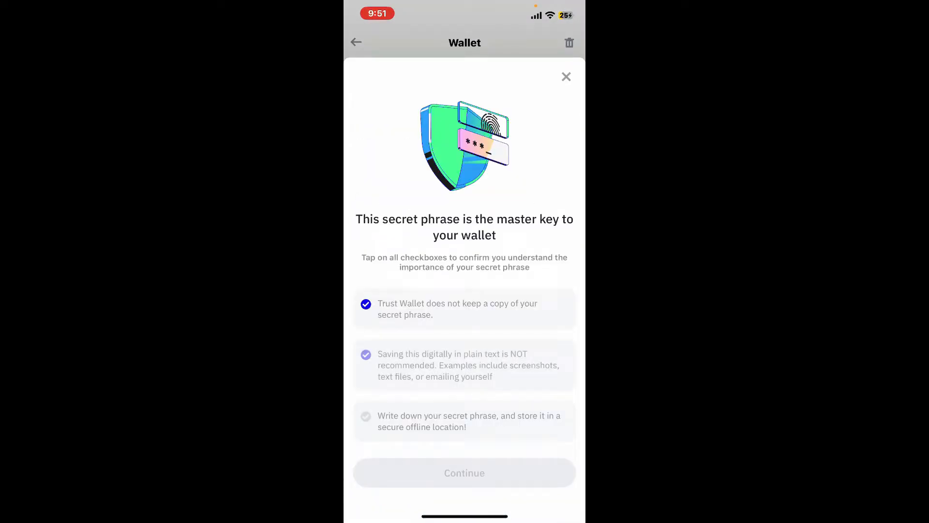
click(566, 77)
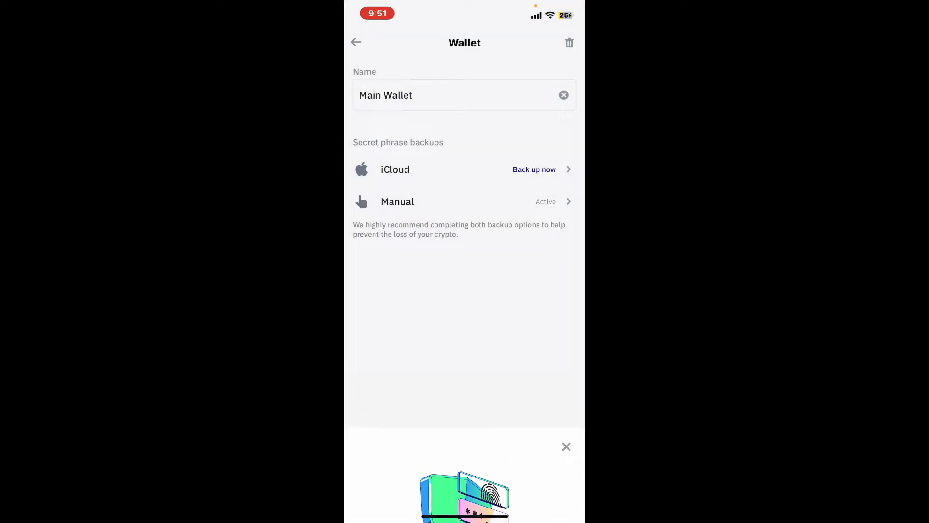
click(565, 446)
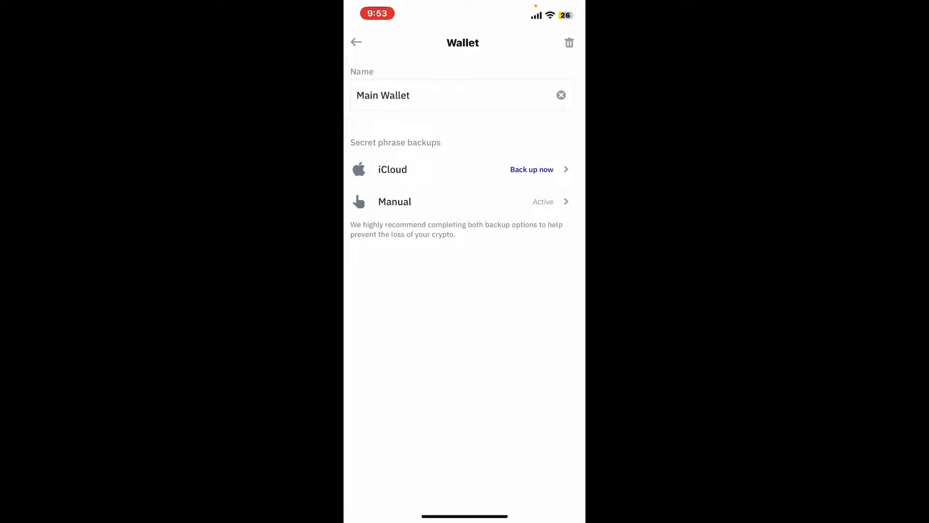
Search the App Store for 'metamask' and download the MetaMask app
click(356, 41)
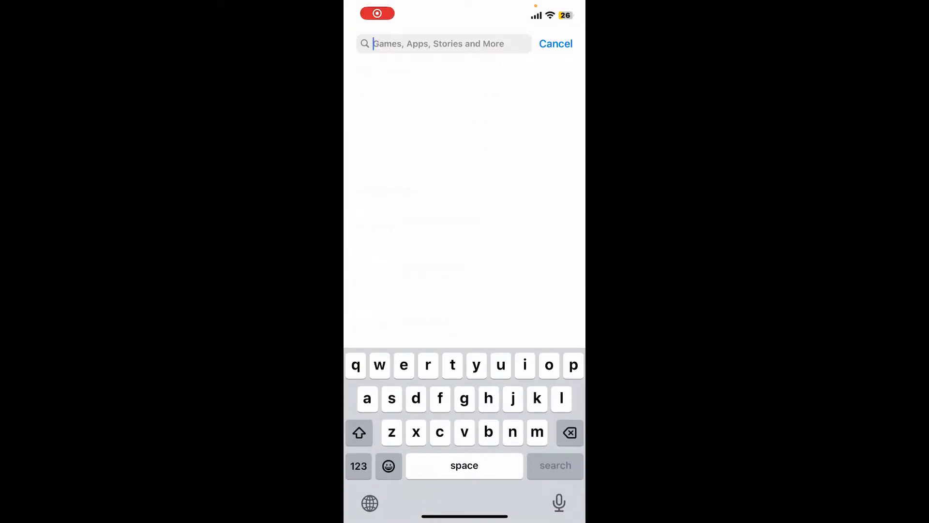
text(metam)
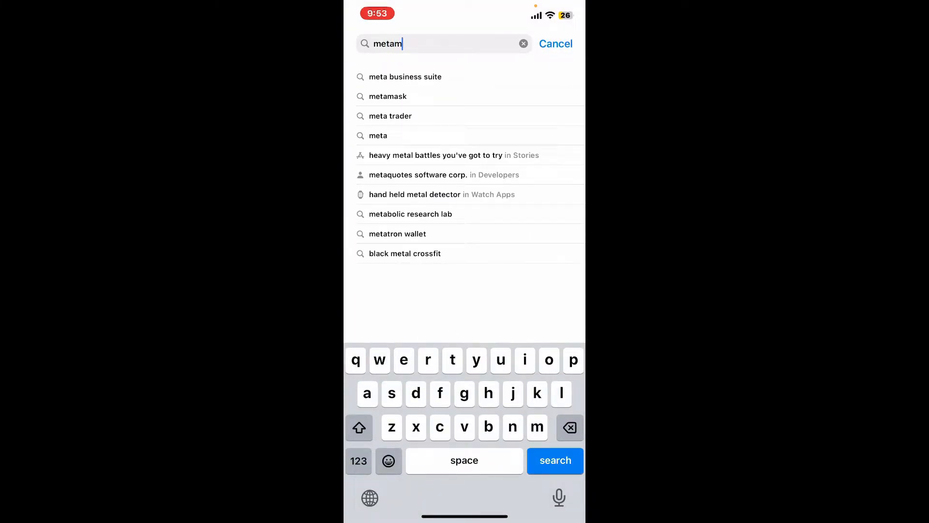
click(388, 96)
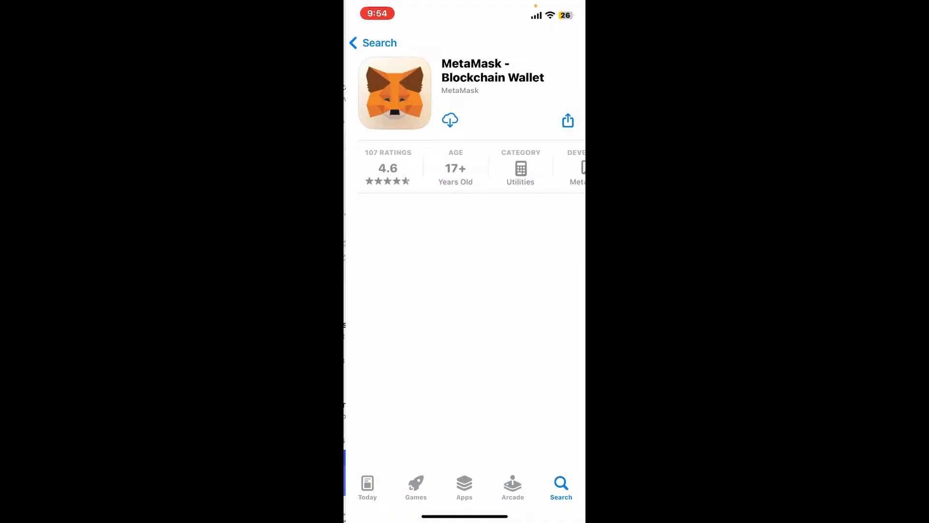
click(450, 120)
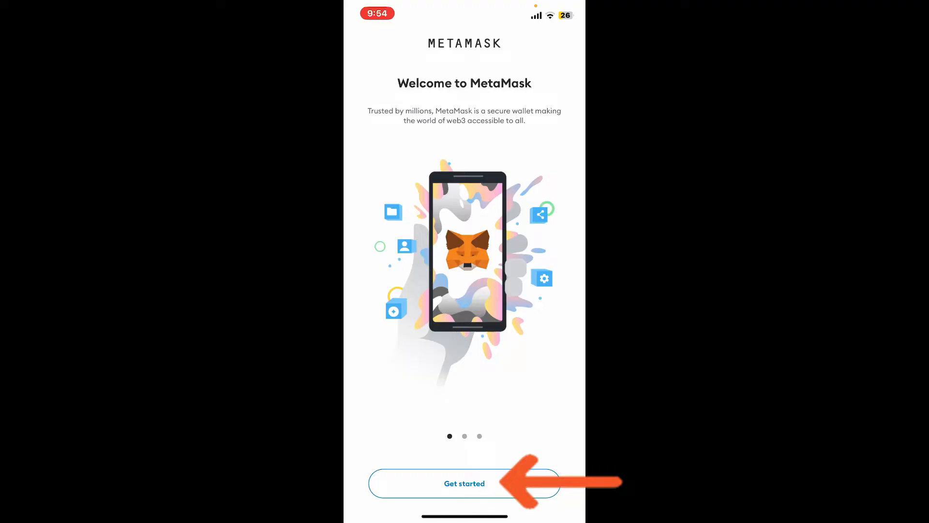
Choose Import using Secret Recovery Phrase, agree to usage data sharing, and accept the Terms of Use
click(464, 483)
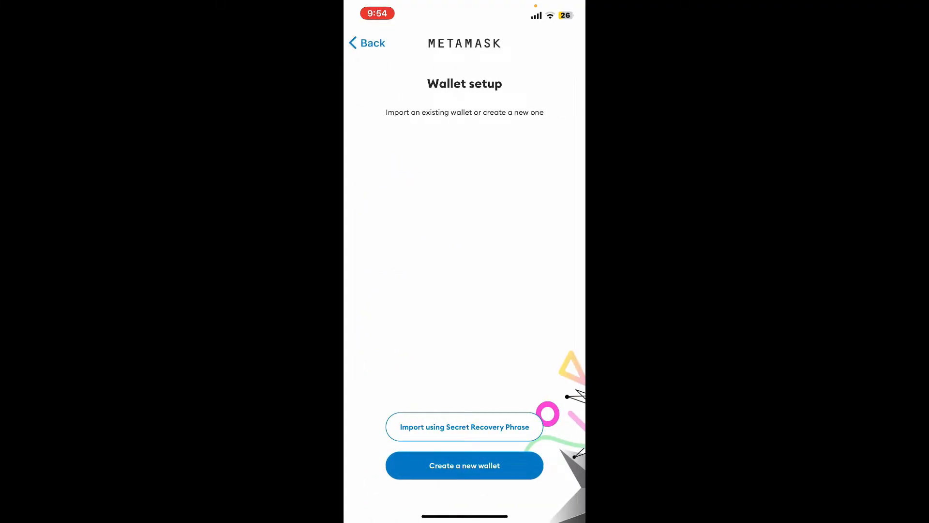
click(463, 465)
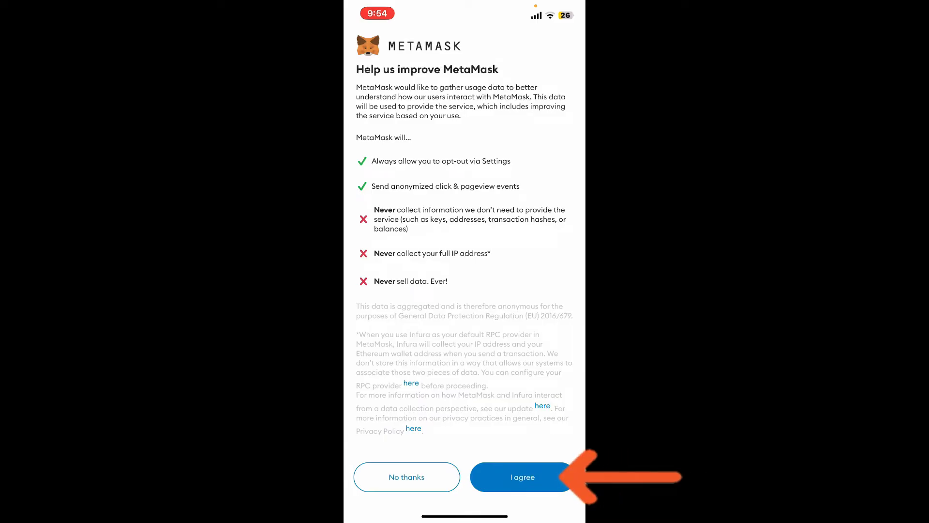
click(522, 476)
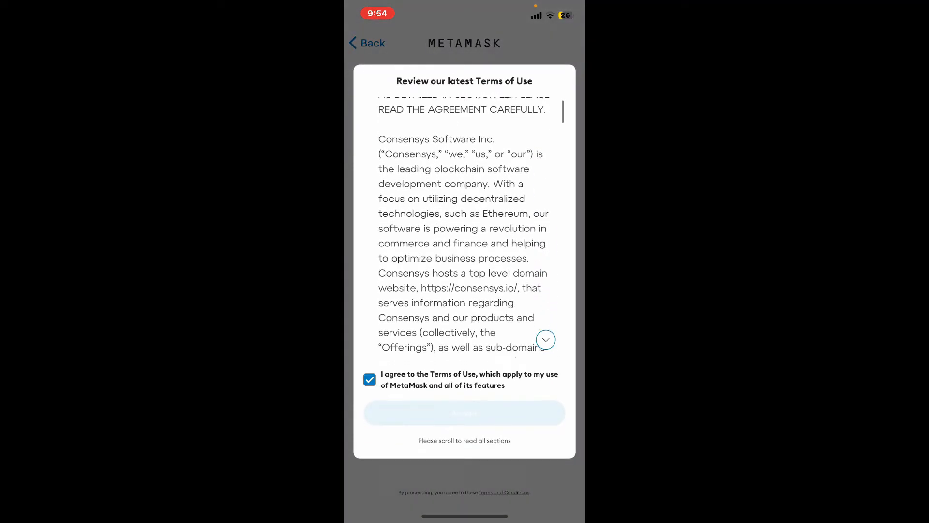
click(463, 413)
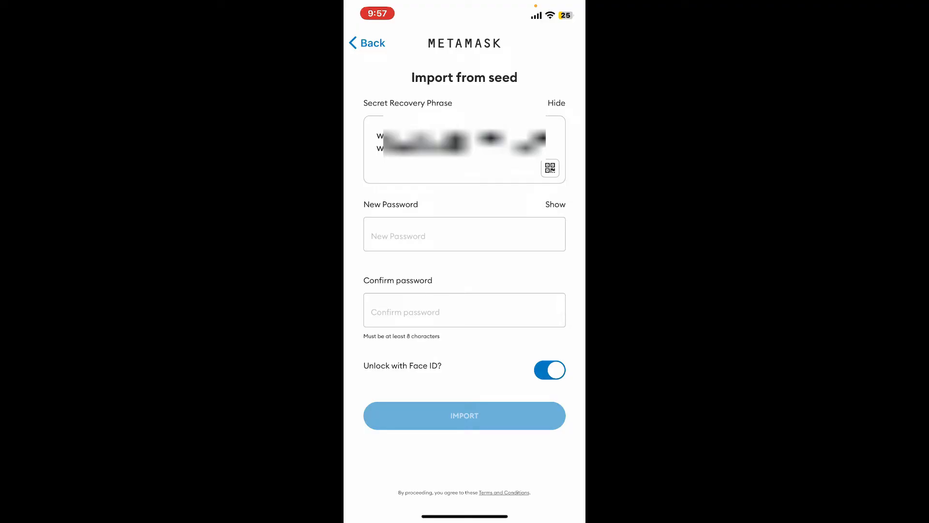
Enter the new wallet password and import the wallet from the recovery phrase
click(464, 234)
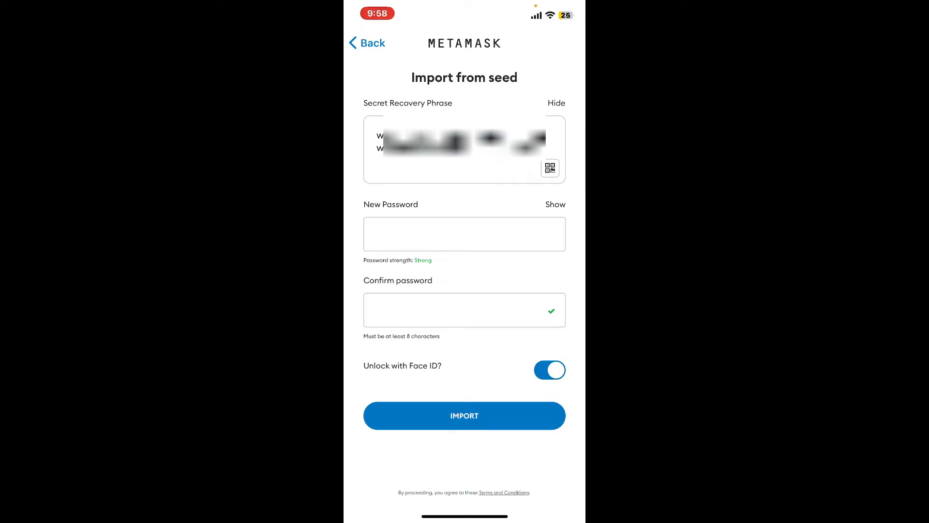
click(463, 415)
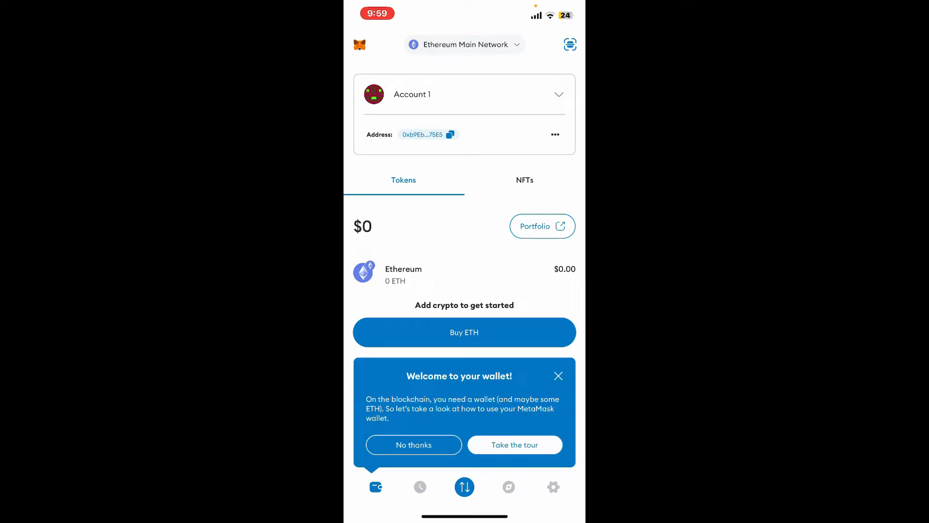
Decline the welcome tour and show the Accounts list with Account 1
click(557, 375)
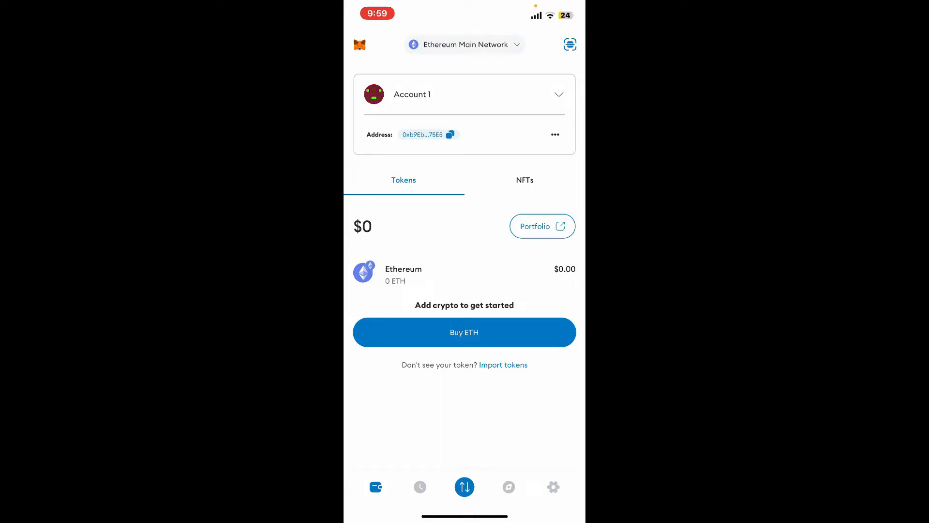
click(464, 94)
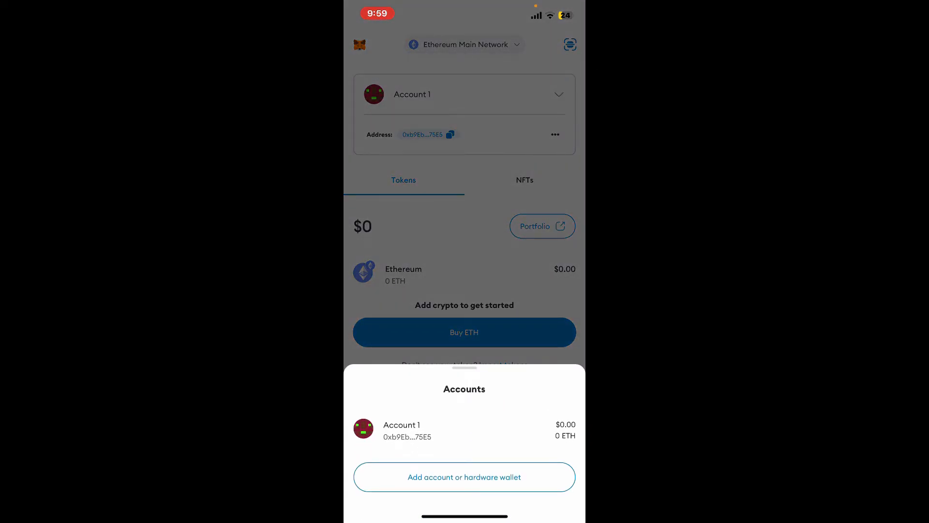